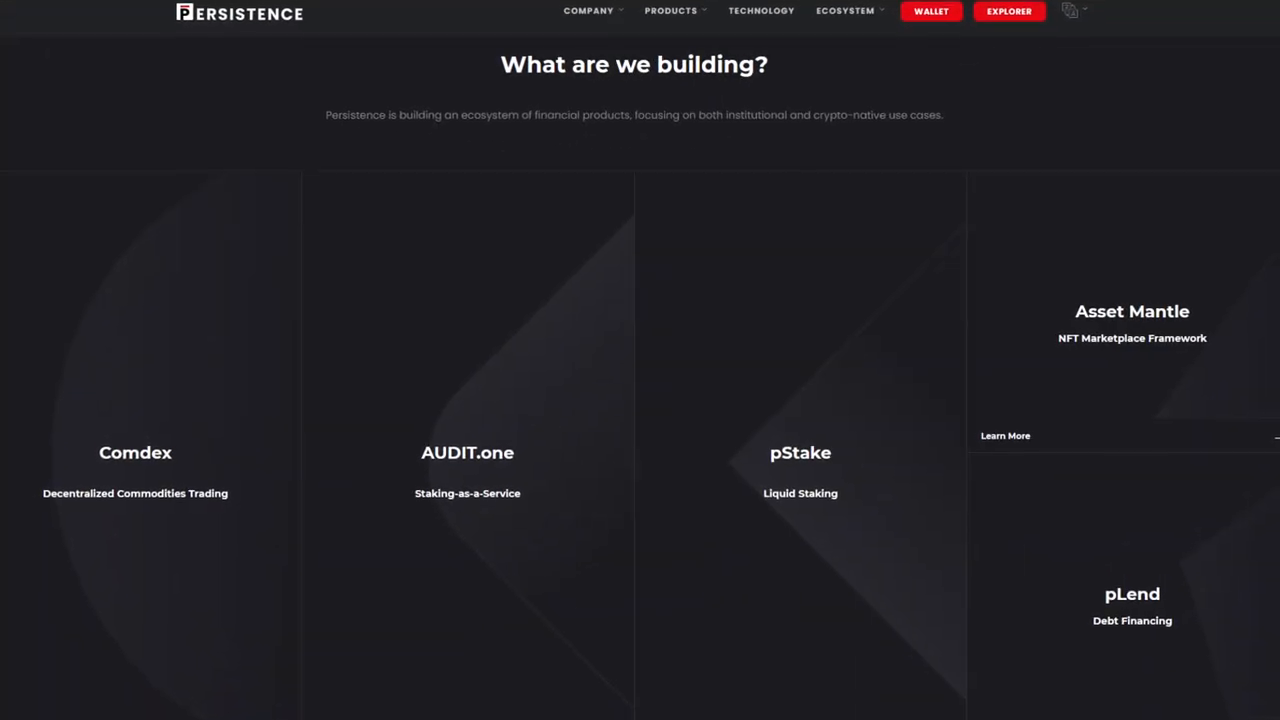
pyautogui.scroll(-3)
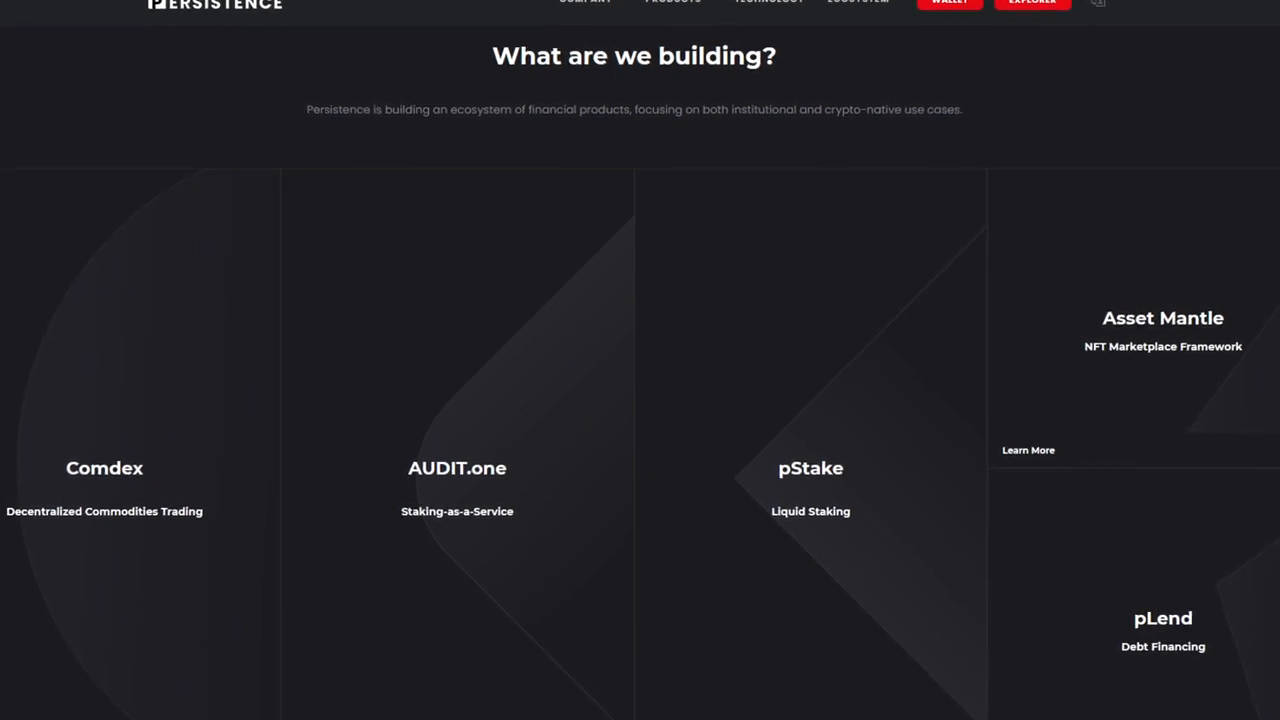
pyautogui.scroll(3)
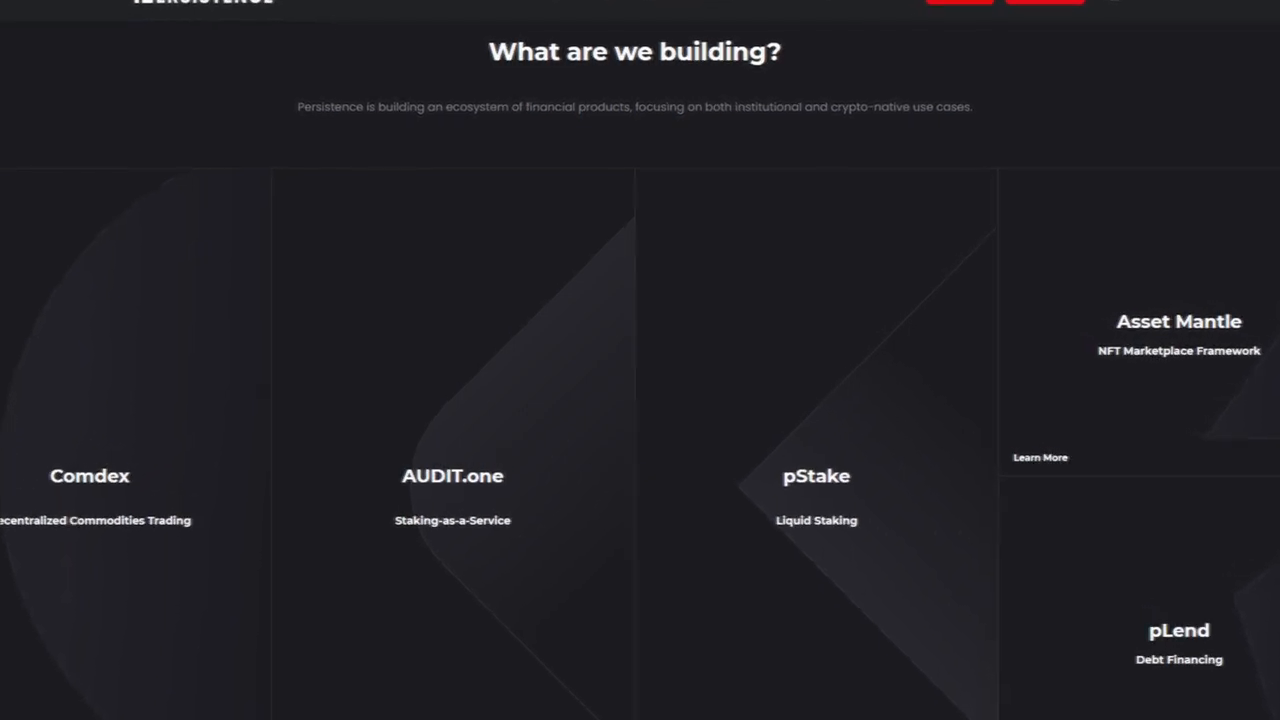
pyautogui.scroll(3)
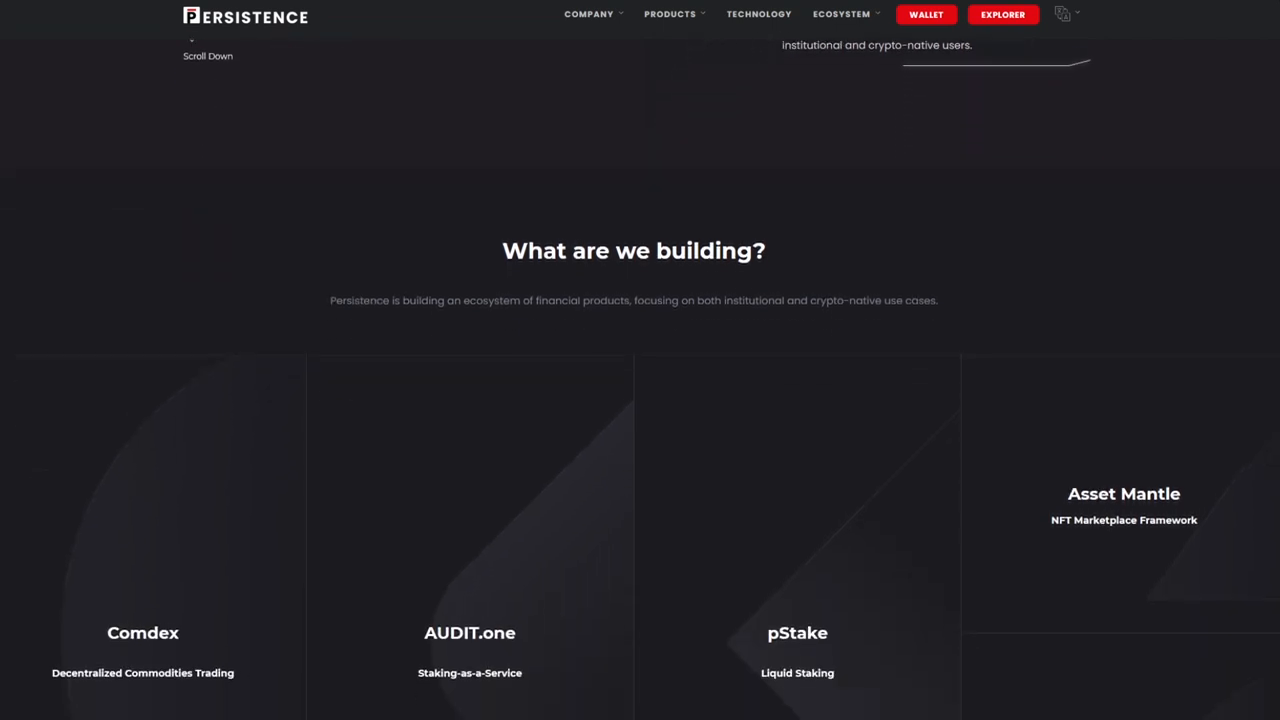
pyautogui.scroll(-3)
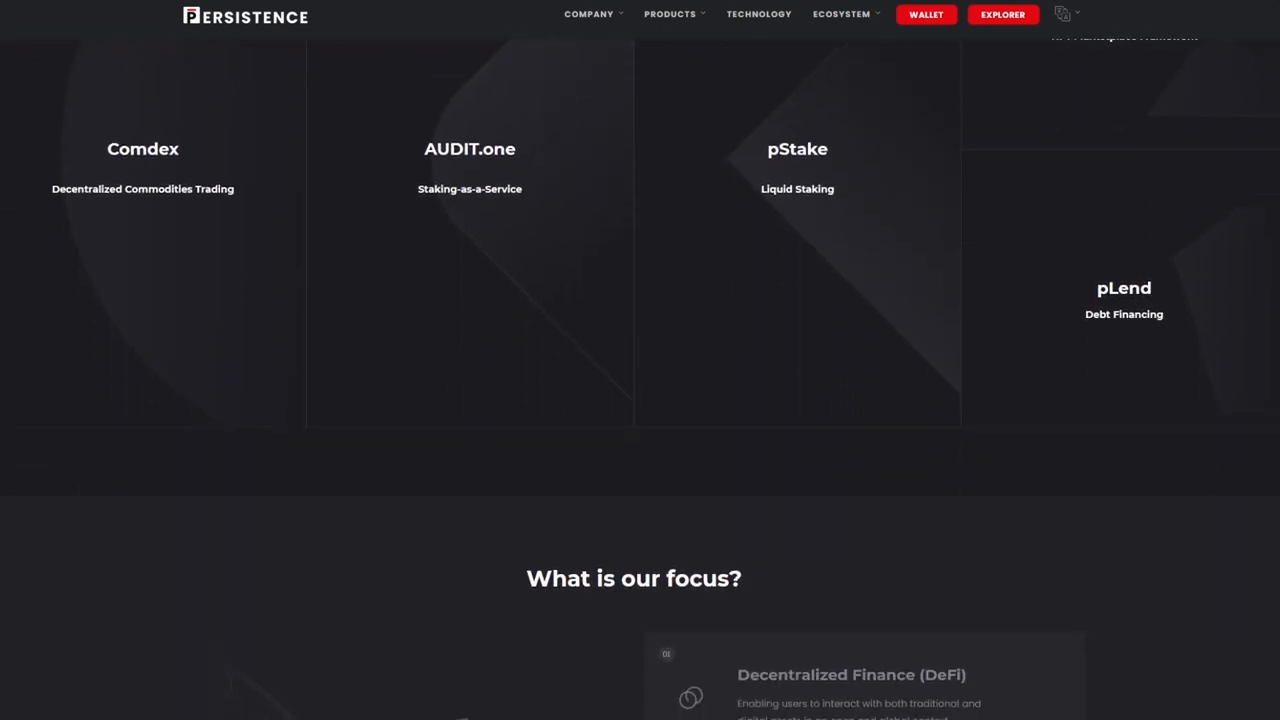
pyautogui.scroll(-3)
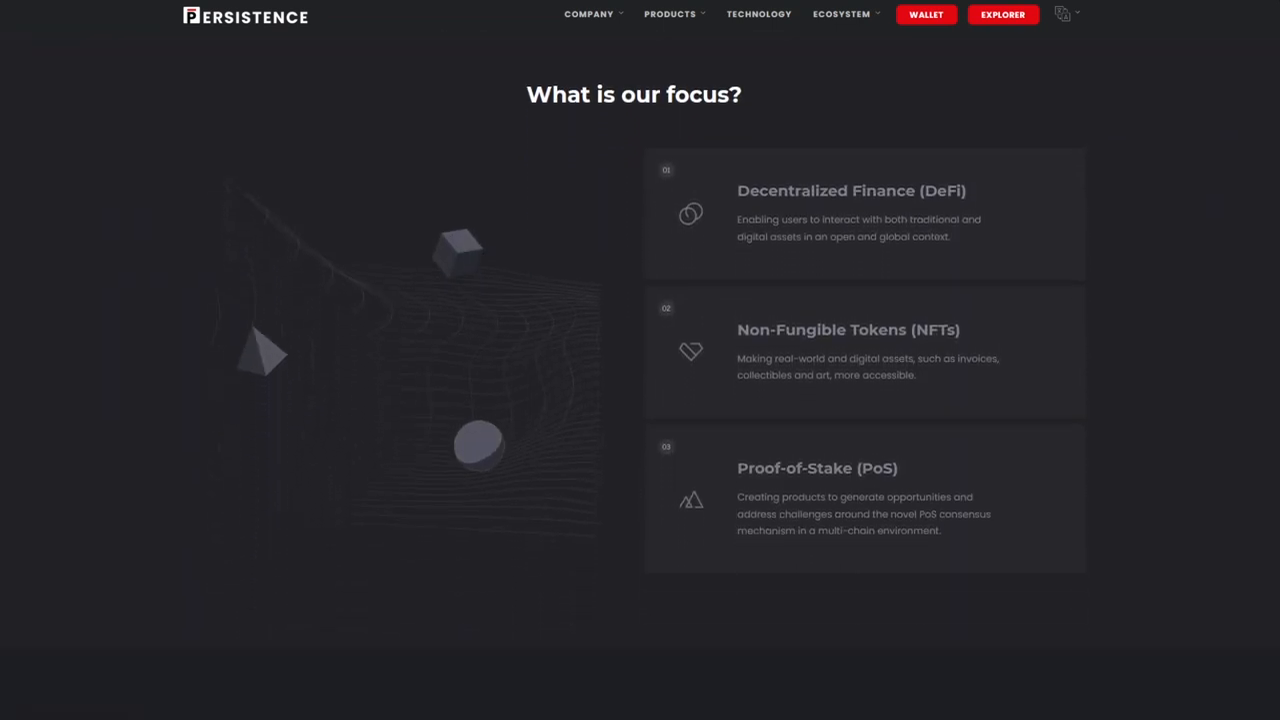